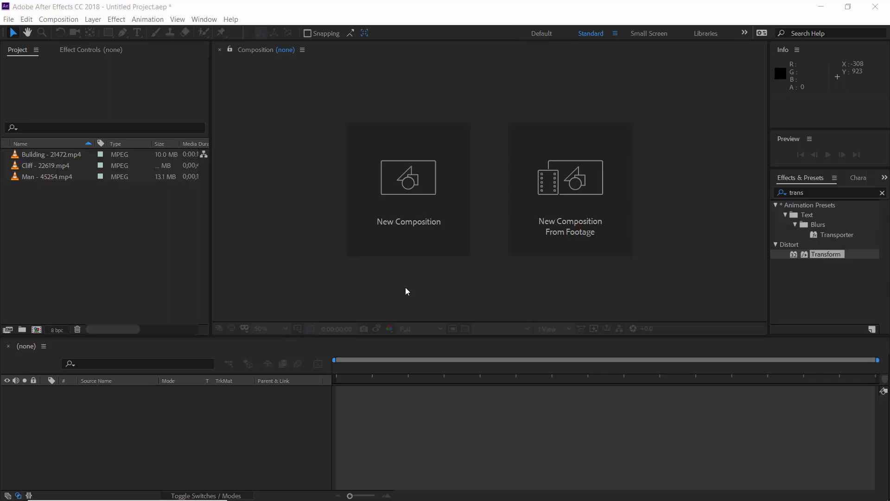
mouse_move(54, 173)
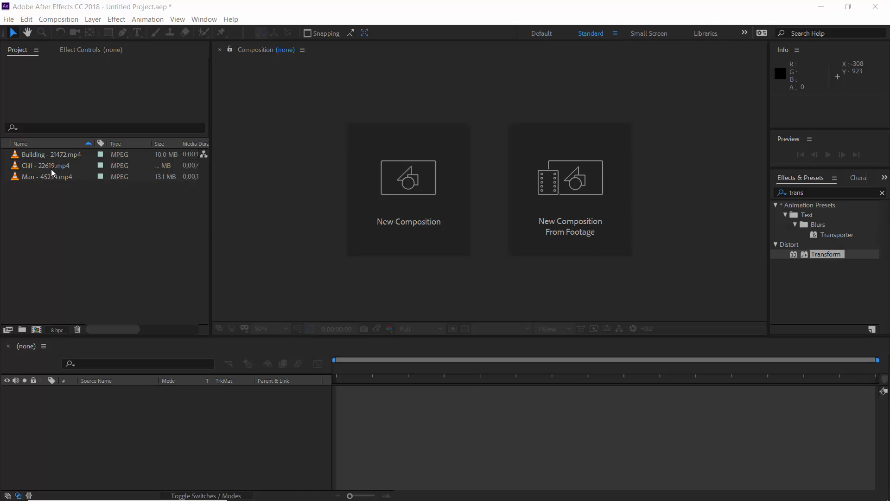
Create a composition from Cliff - 22619.mp4 and trim the Cliff layer to end at 4 seconds
left_click(48, 165)
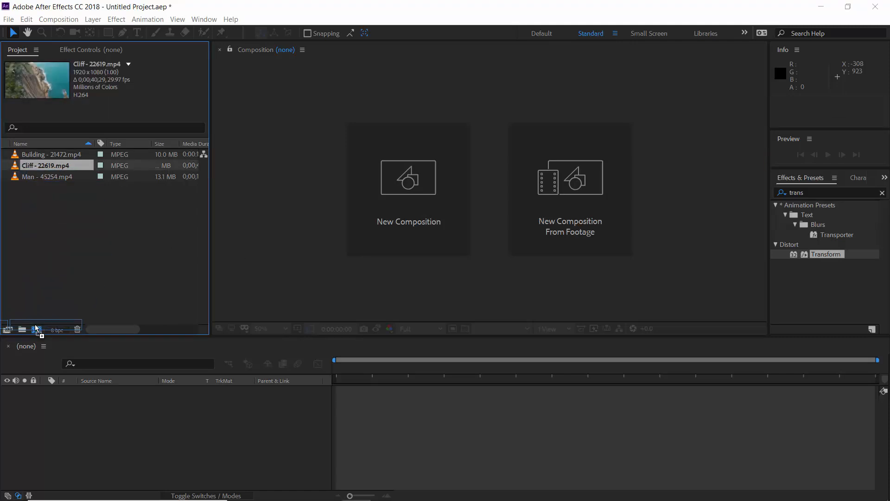
left_click(36, 329)
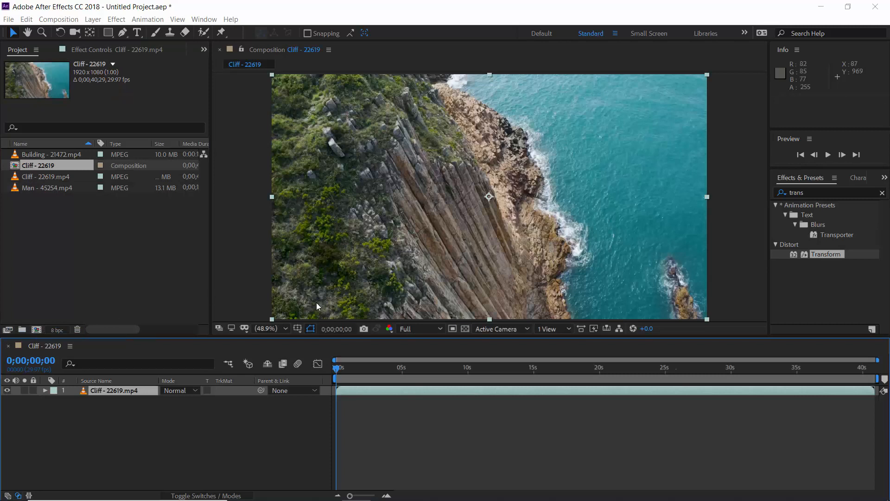
mouse_move(412, 380)
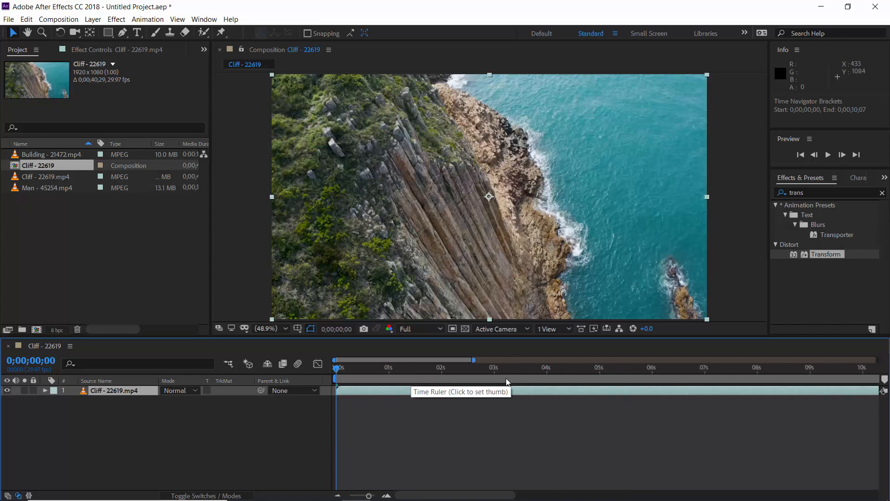
left_click(547, 368)
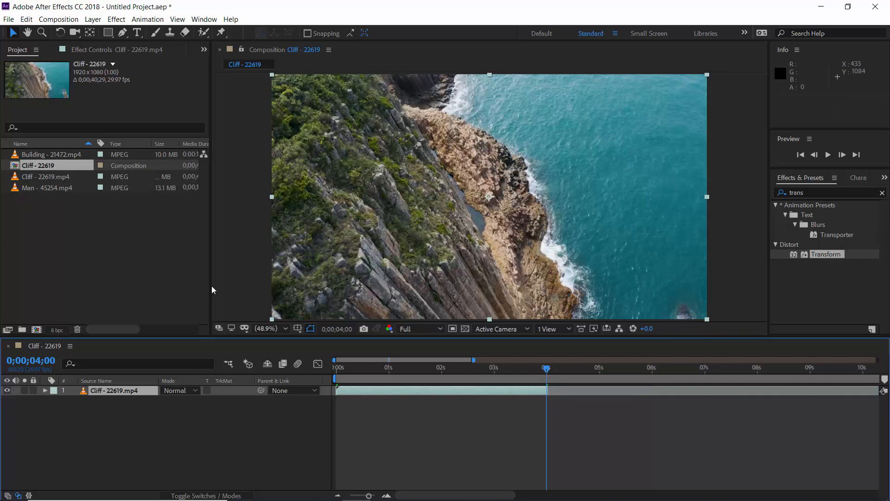
left_click(51, 154)
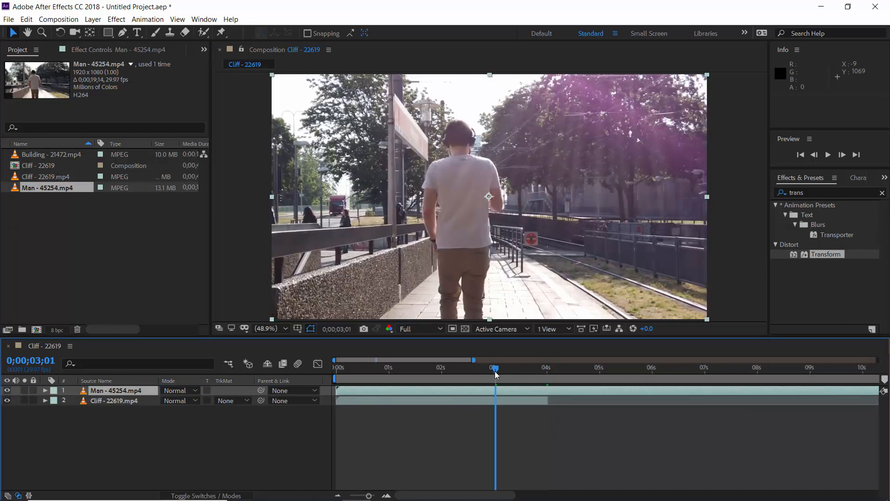
mouse_move(496, 374)
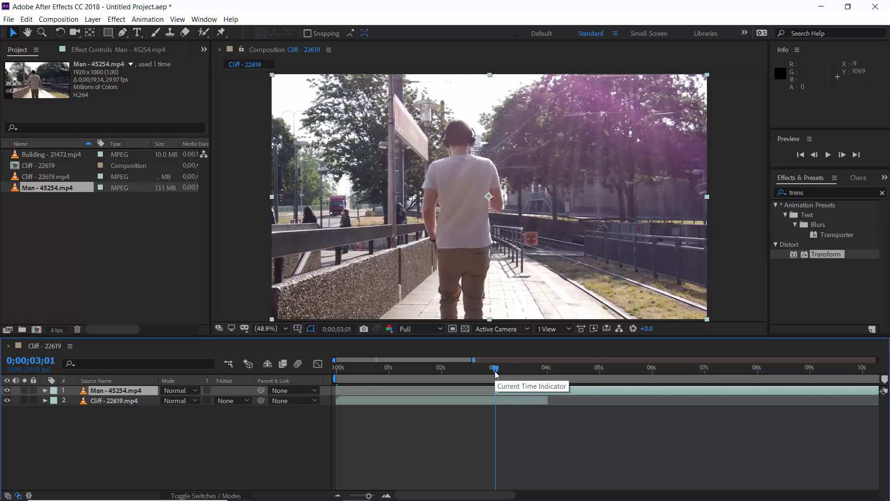
mouse_move(508, 375)
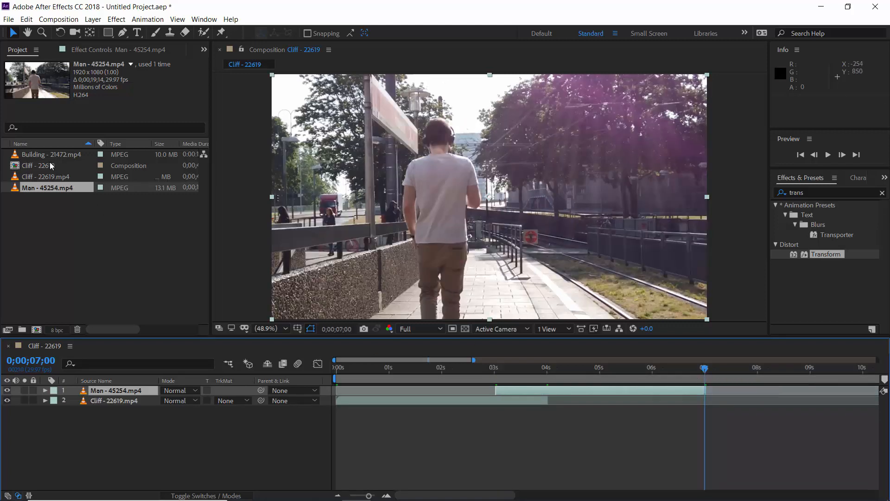
Add the Building clip on top starting at 6 seconds, overlapping the Man clip
left_click(55, 154)
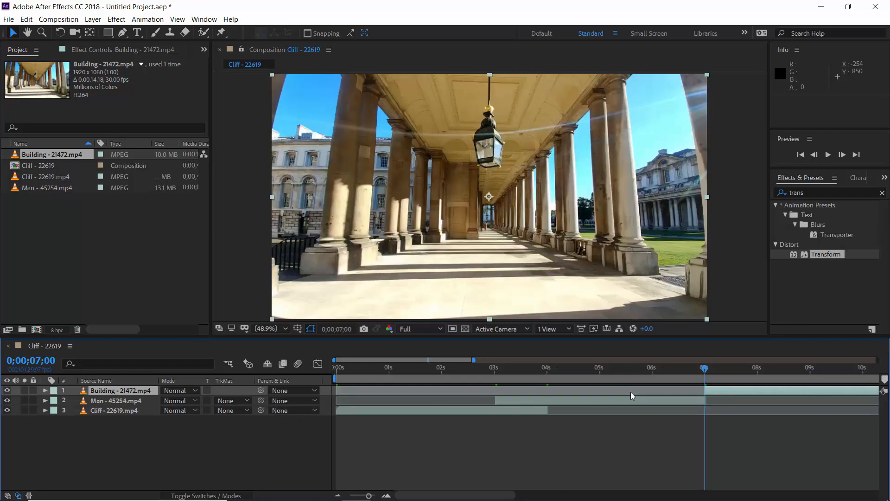
left_click(652, 368)
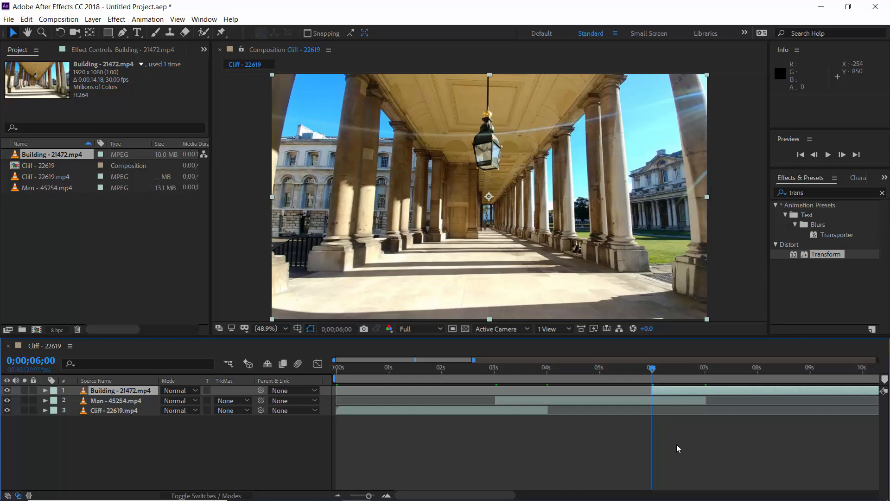
Create a new adjustment layer and place it between the Building and Man layers
left_click(93, 19)
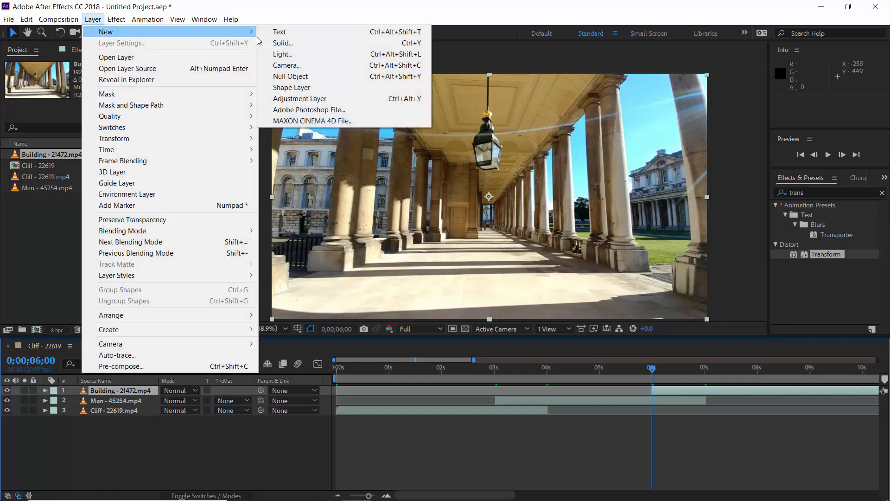
left_click(300, 98)
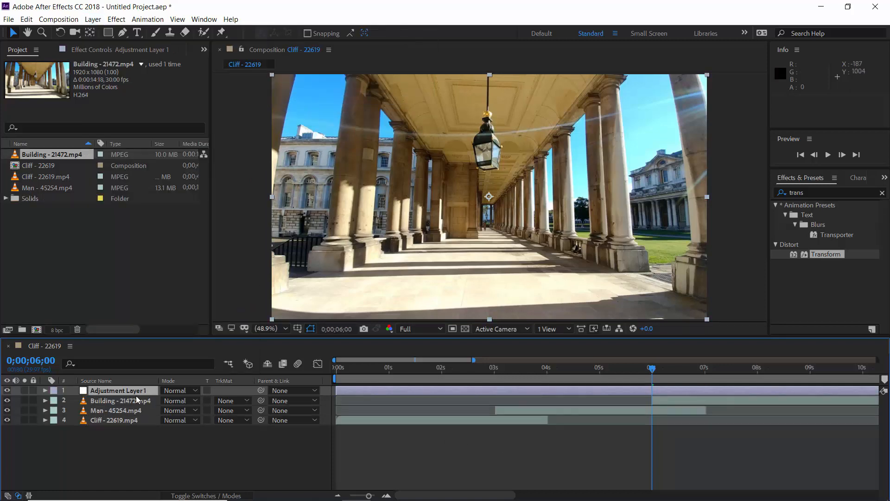
left_click_drag(120, 400, 120, 411)
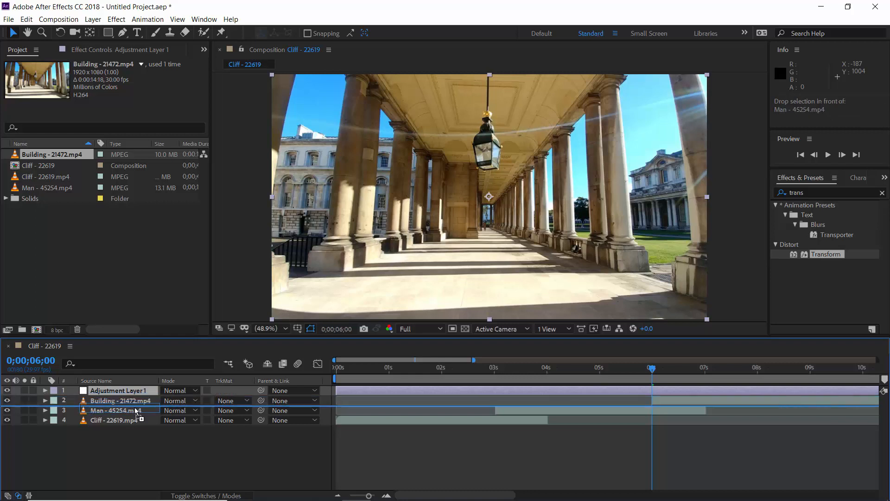
left_click_drag(137, 391, 136, 400)
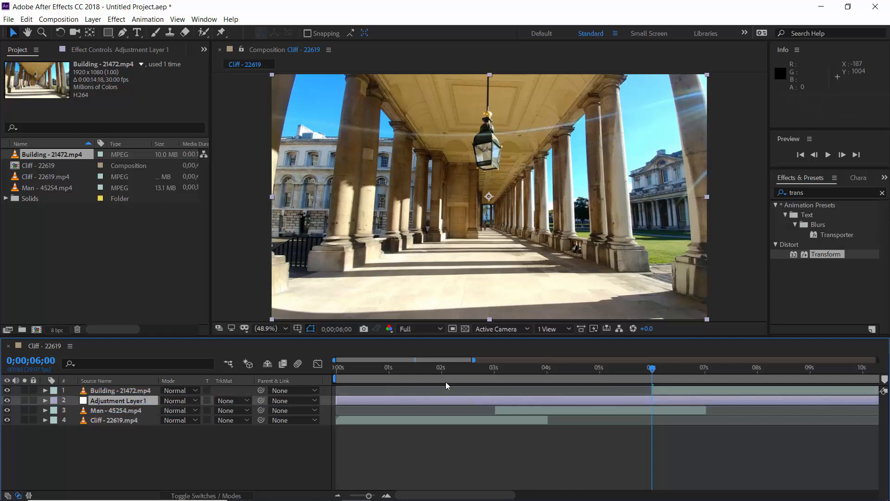
Trim the adjustment layer to start at 2 seconds and move the playhead to 4 seconds
left_click(442, 367)
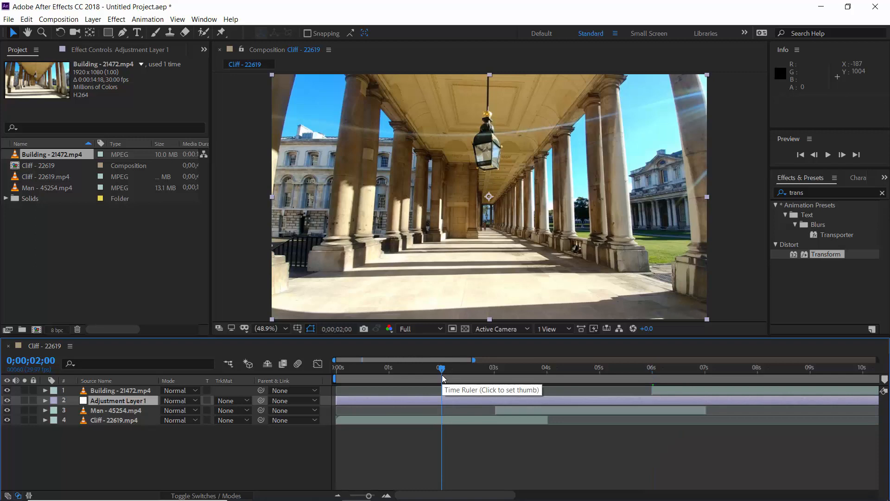
left_click(443, 378)
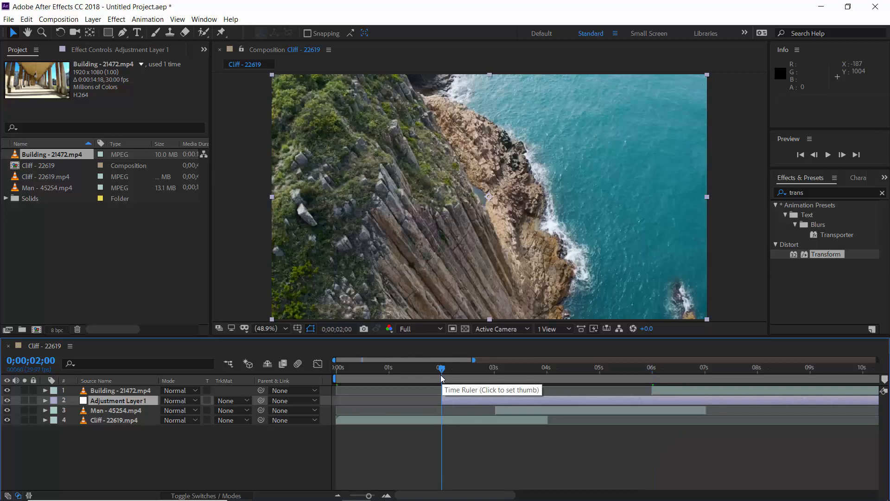
left_click(547, 367)
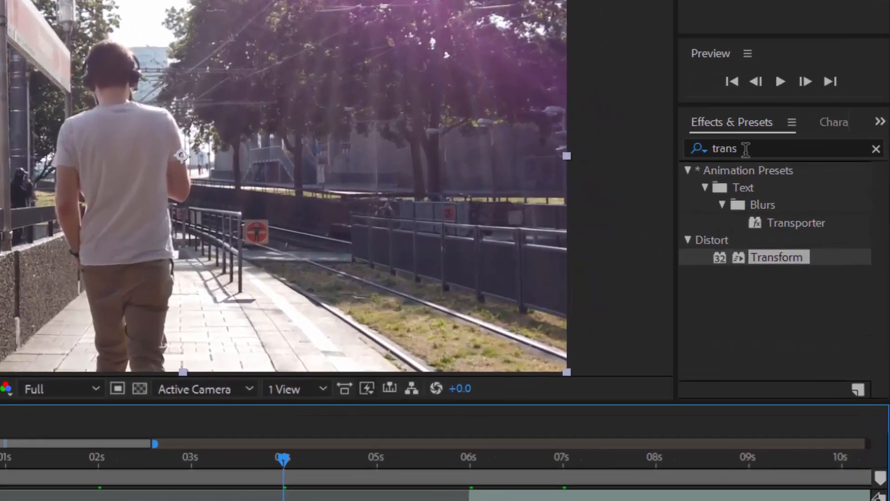
Apply Motion Tile and Transform effects to the adjustment layer from Effects & Presets
type("m")
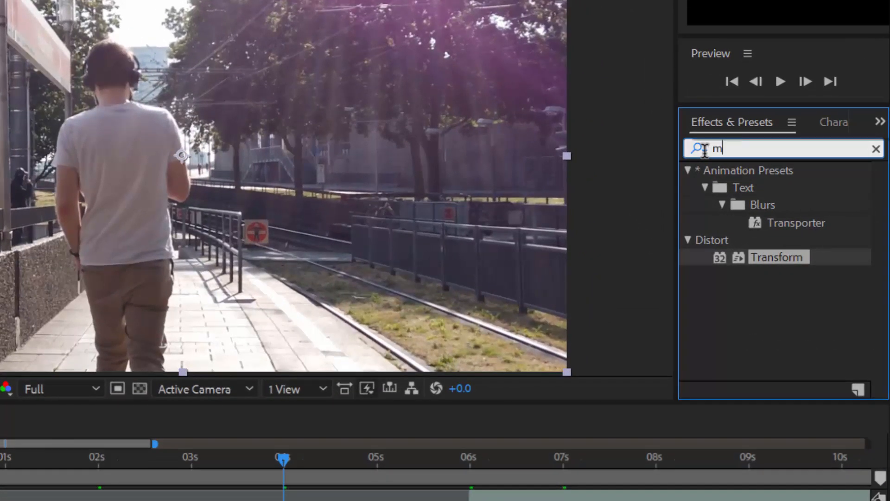
type("otion tile")
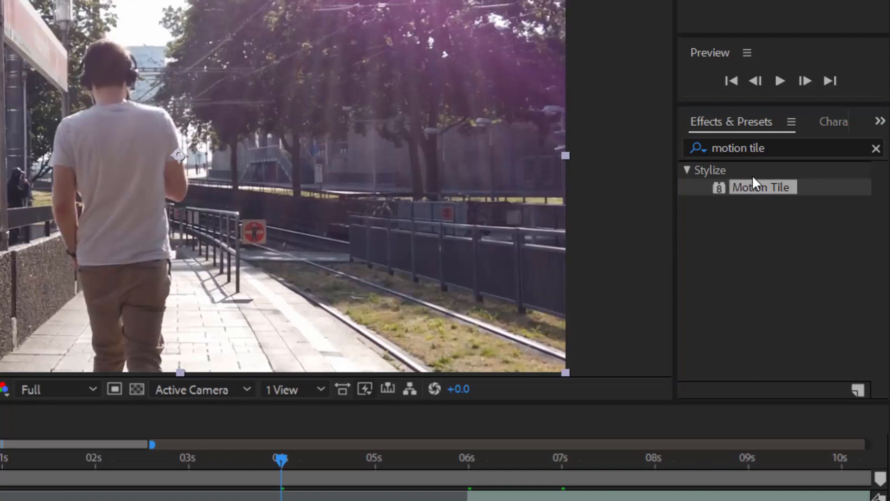
type("transform")
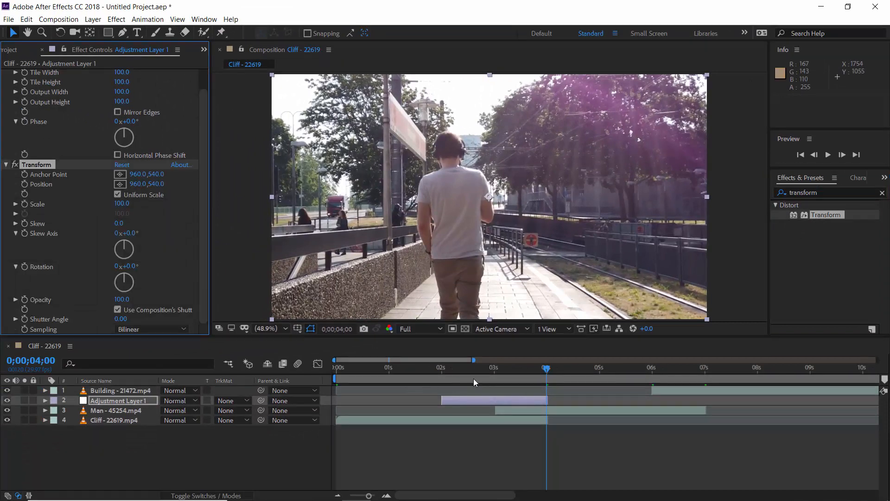
Set Motion Tile output width/height to 260 with Mirror Edges on and Transform Scale to 50
left_click_drag(546, 369, 471, 369)
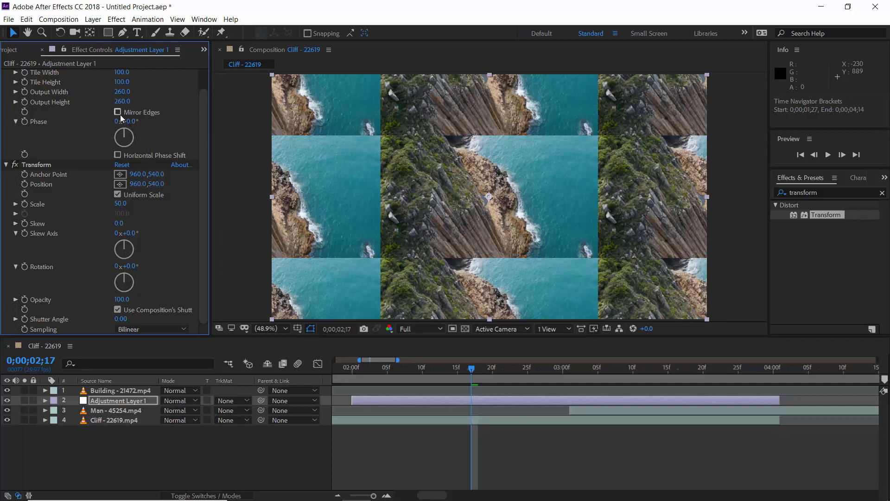
left_click(118, 112)
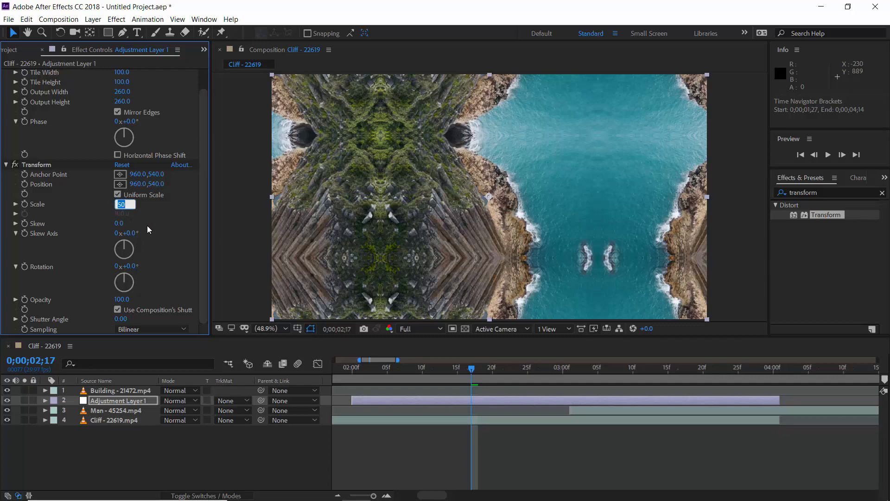
type("25.")
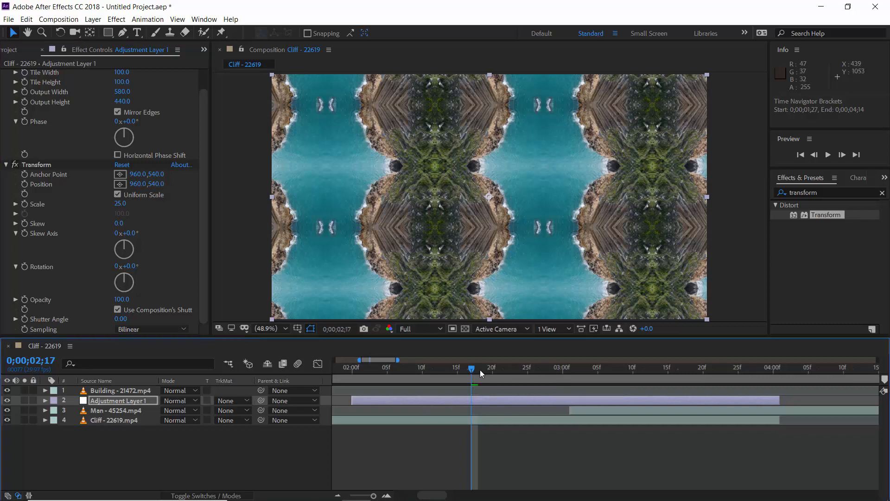
Move to the frame just after the cut and select the adjustment layer's Transform Scale
left_click_drag(471, 369, 491, 369)
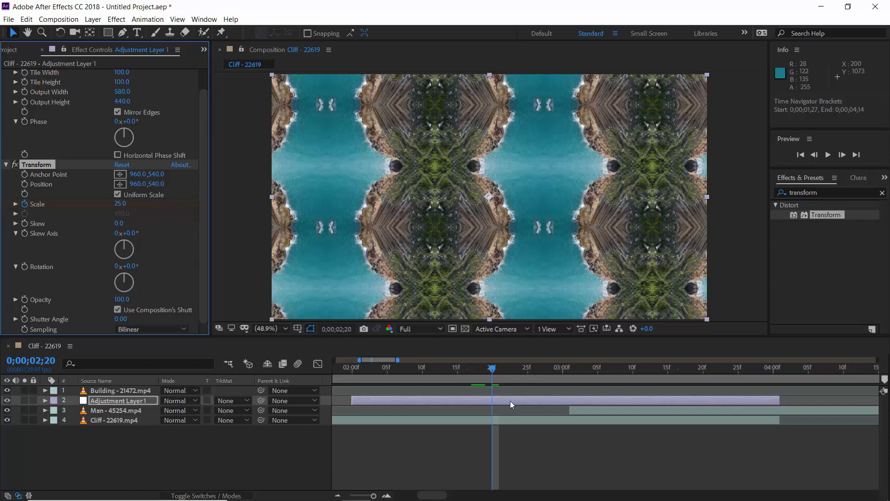
mouse_move(560, 381)
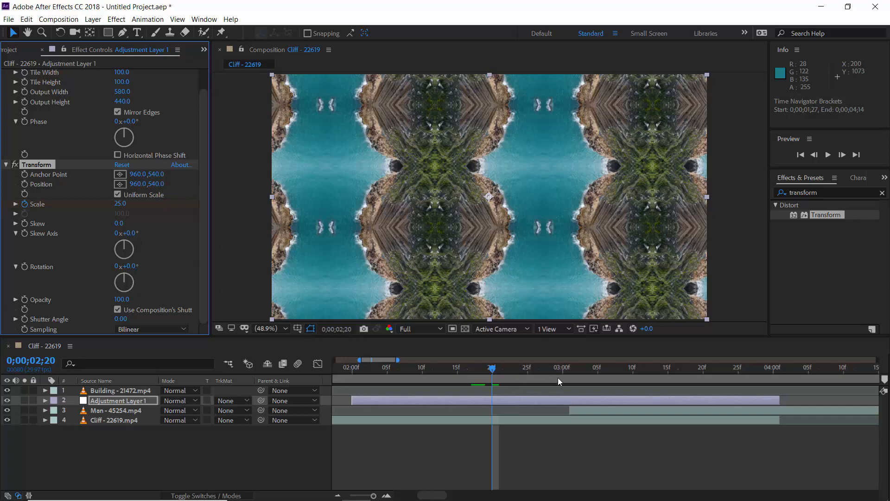
left_click(562, 368)
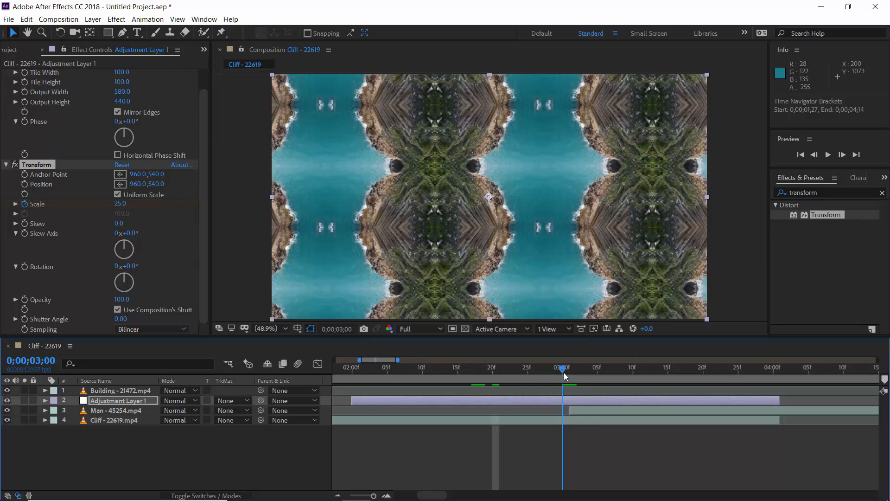
left_click(120, 401)
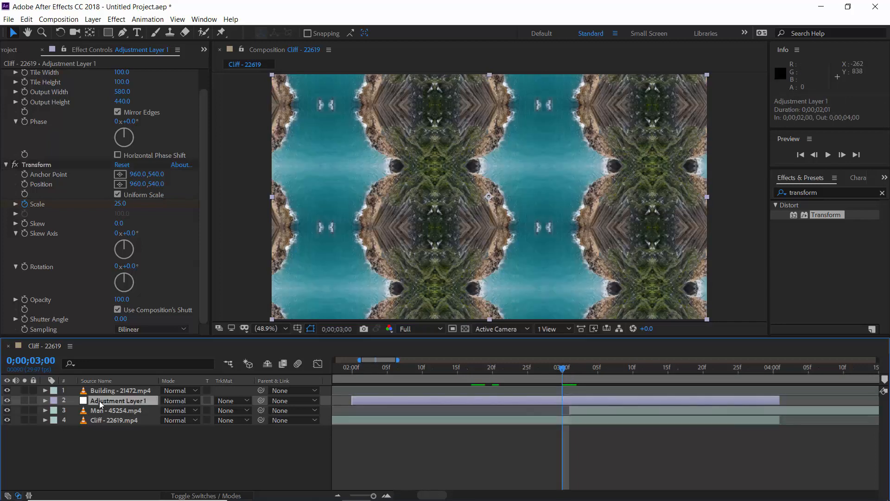
left_click(45, 401)
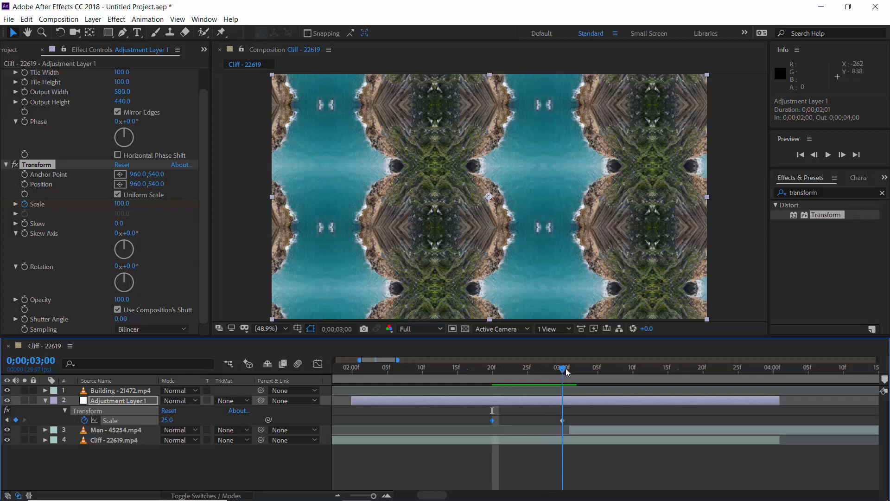
left_click(568, 368)
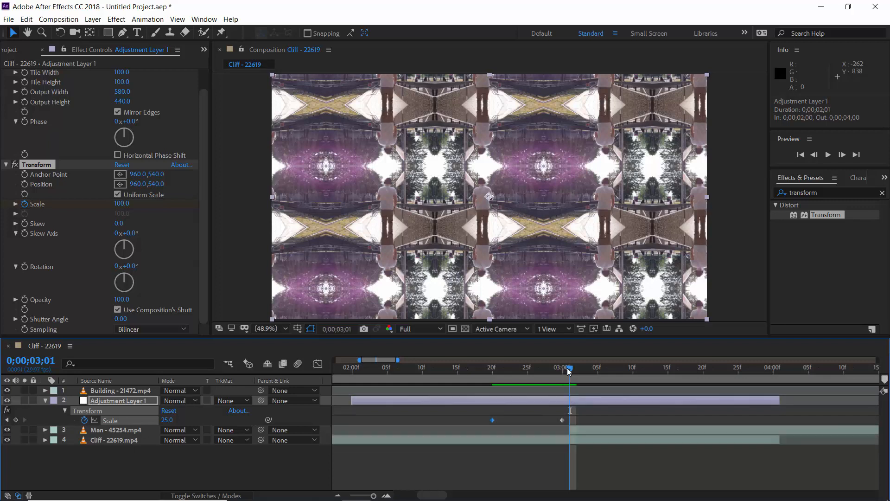
Keyframe Scale at 220 after the cut and back to 100 at 0;00;03;17
left_click(121, 203)
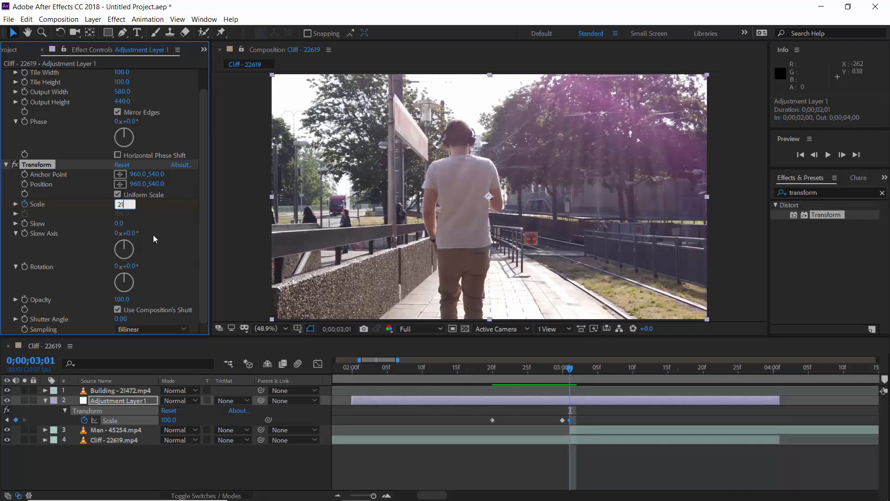
type("20.0")
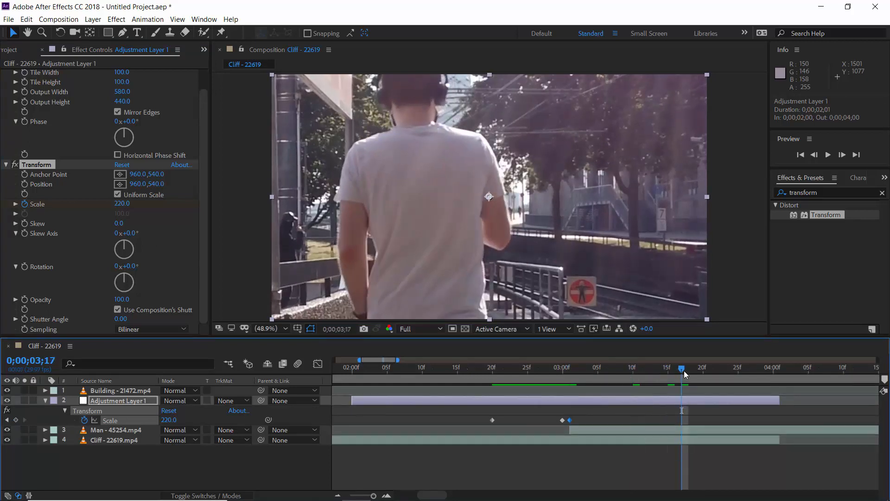
mouse_move(684, 373)
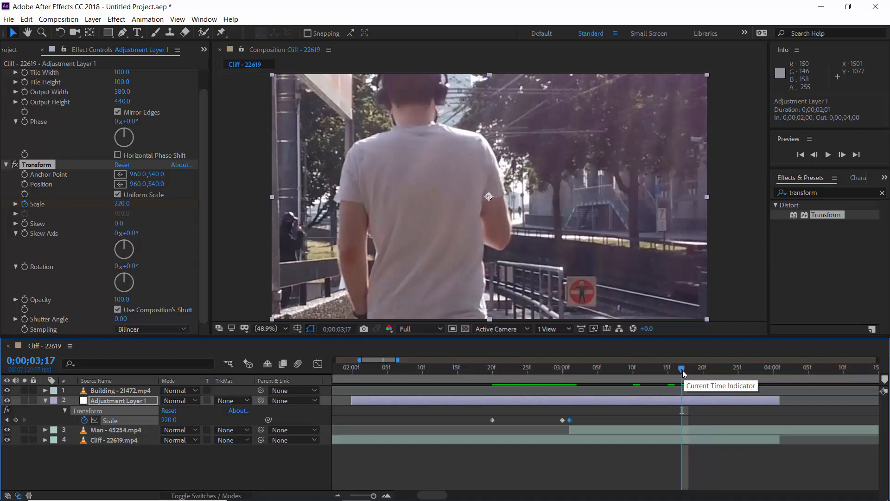
double_click(169, 419)
type("100")
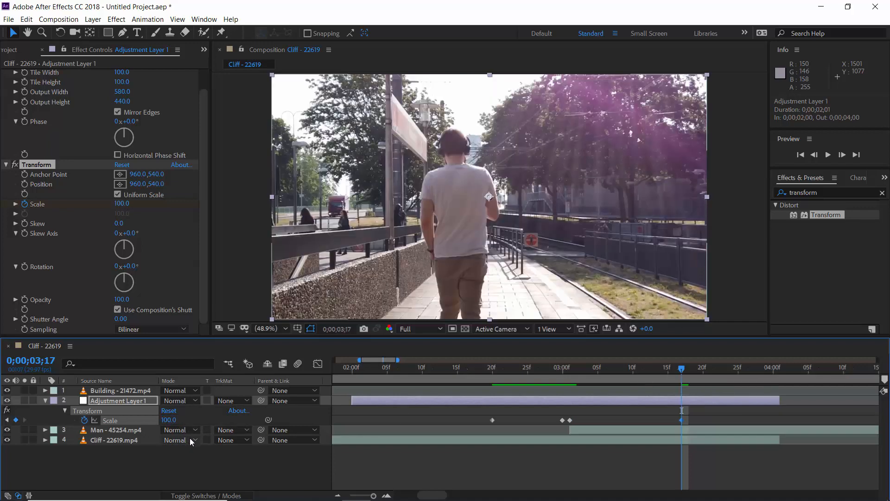
left_click(492, 367)
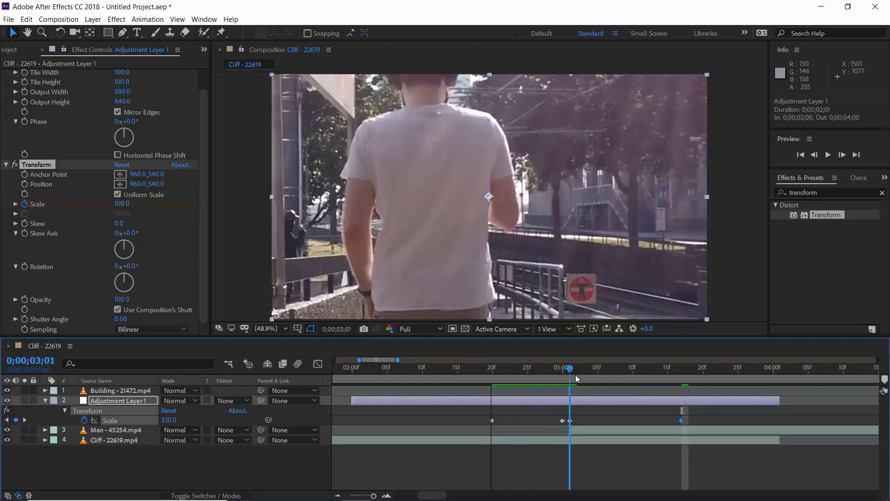
Apply Easy Ease to all the selected Scale keyframes
left_click(663, 377)
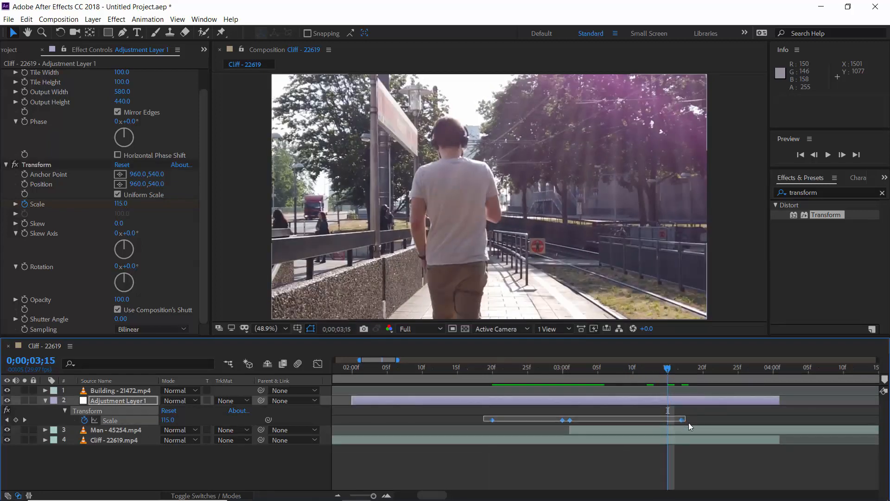
right_click(667, 419)
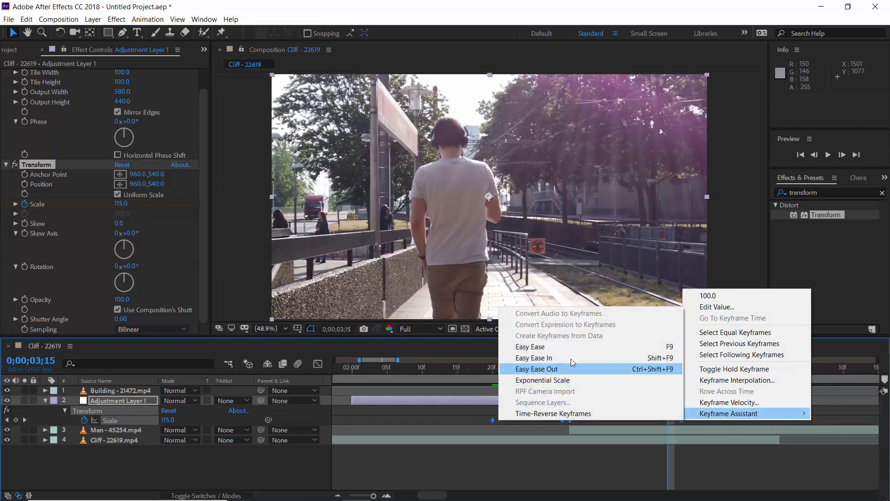
left_click(535, 368)
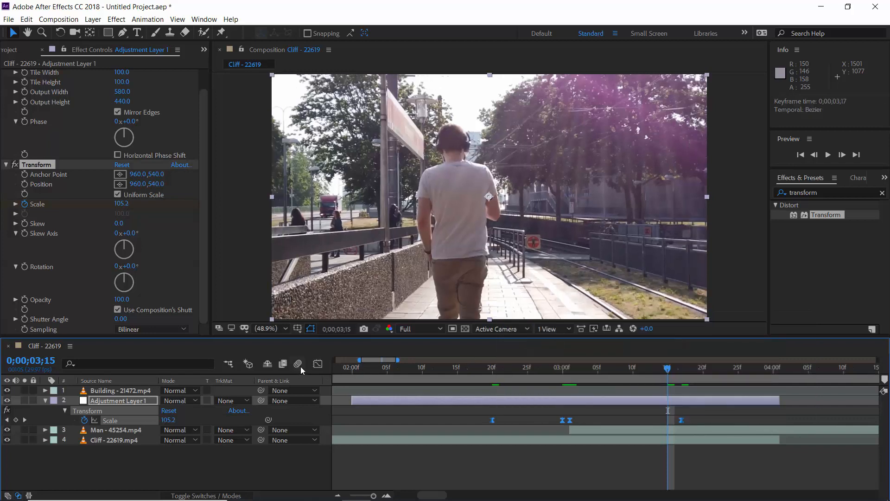
Show the Scale animation as a value curve in the Graph Editor
left_click(317, 363)
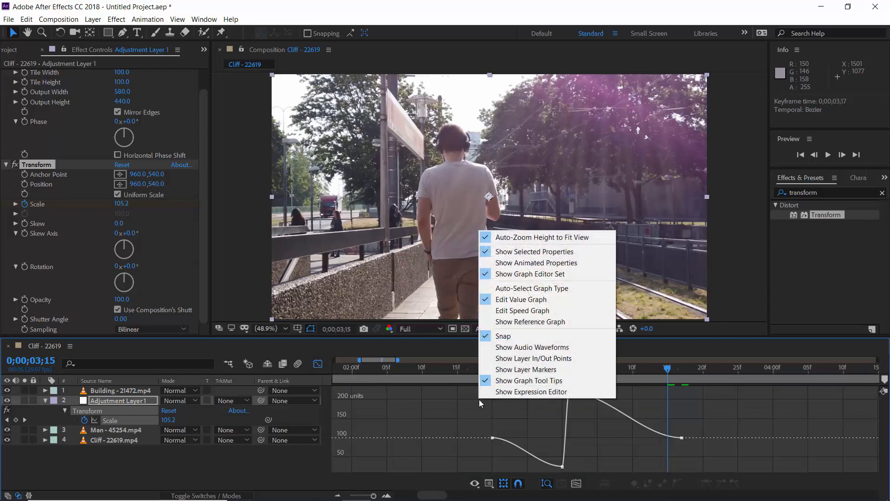
mouse_move(520, 300)
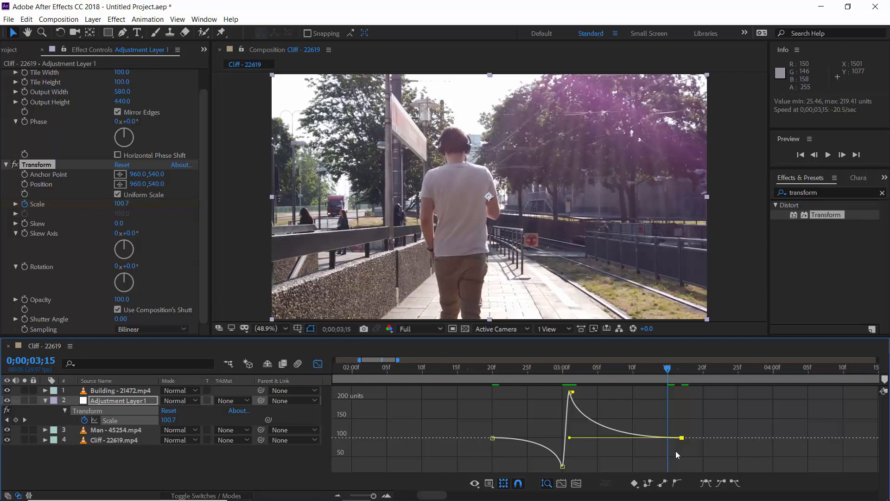
mouse_move(324, 374)
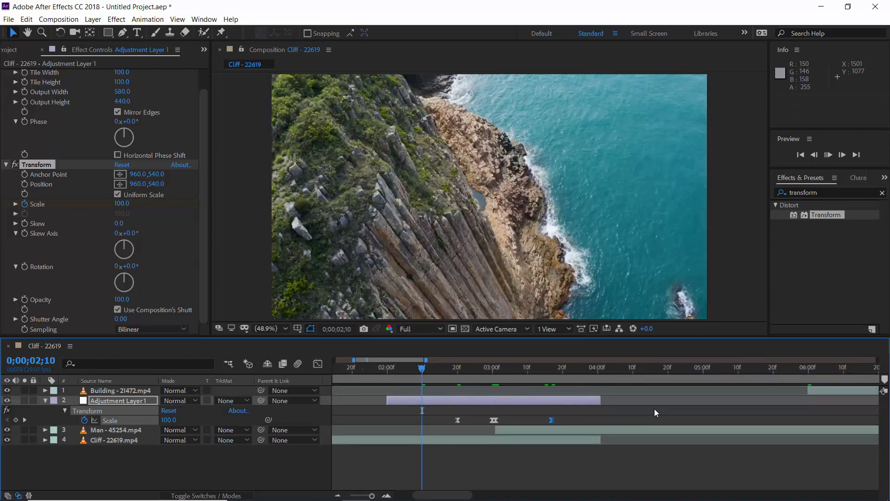
key("space")
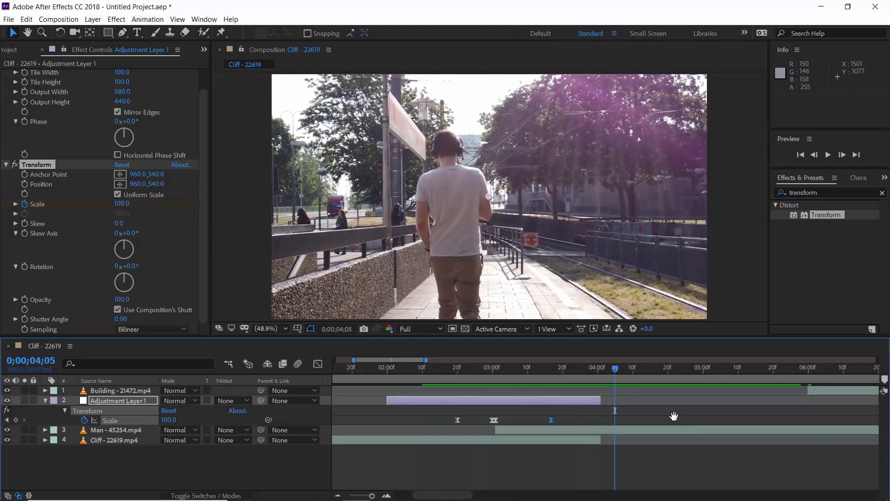
Add CC Force Motion Blur to the adjustment layer with Motion Blur Samples set to 15
left_click(116, 18)
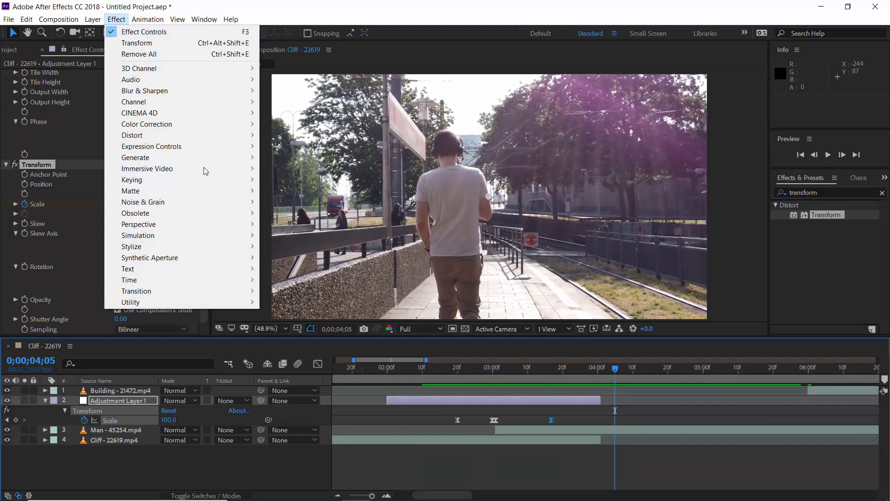
mouse_move(128, 279)
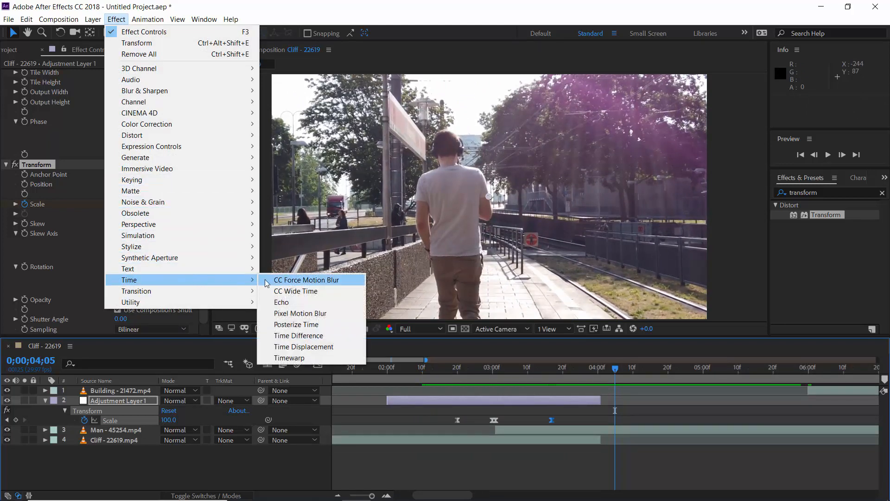
mouse_move(268, 285)
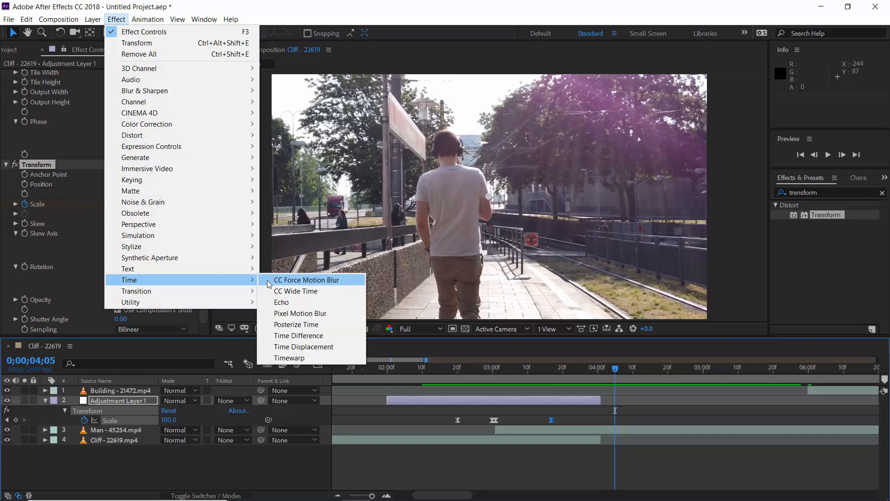
left_click(307, 279)
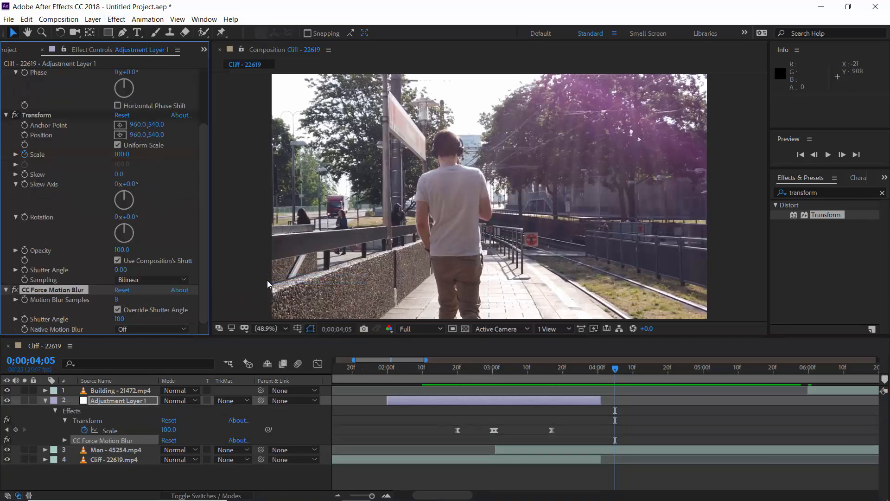
left_click(120, 300)
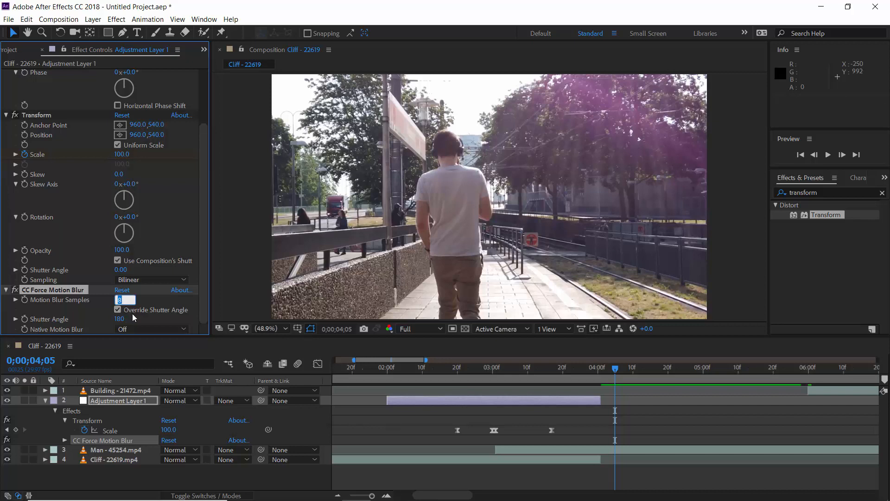
type("15")
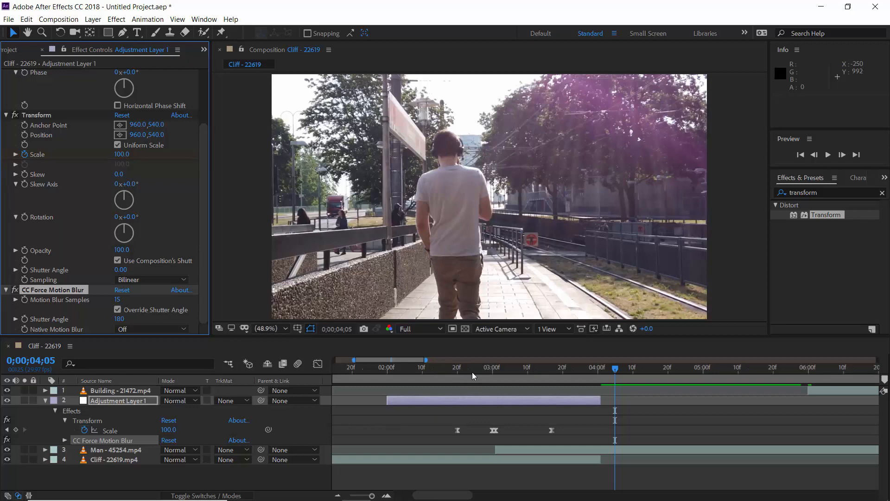
left_click_drag(615, 360, 472, 359)
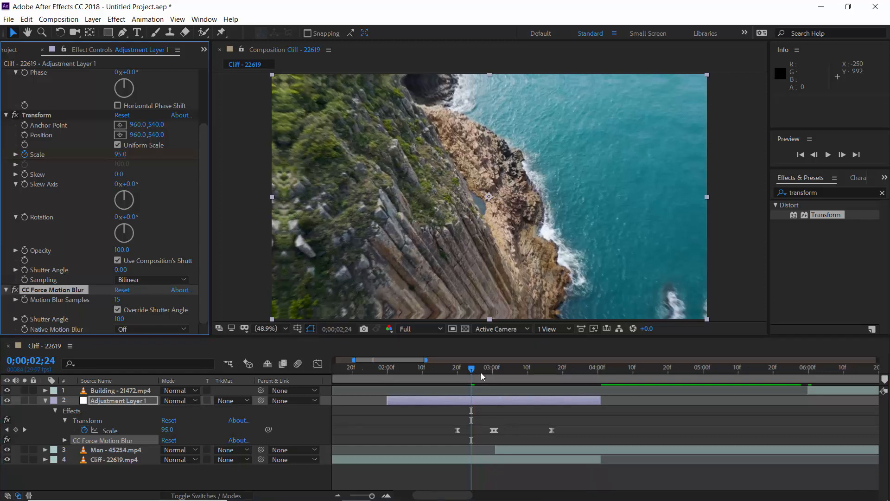
left_click_drag(471, 367, 481, 367)
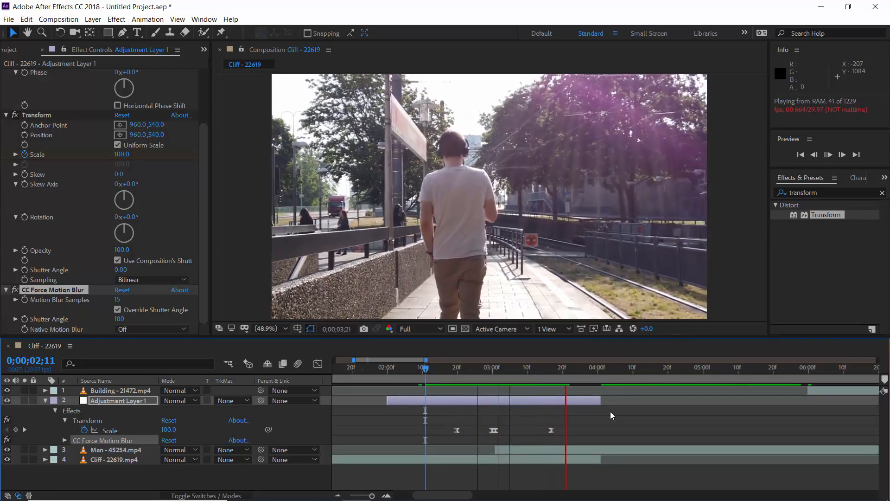
left_click(524, 367)
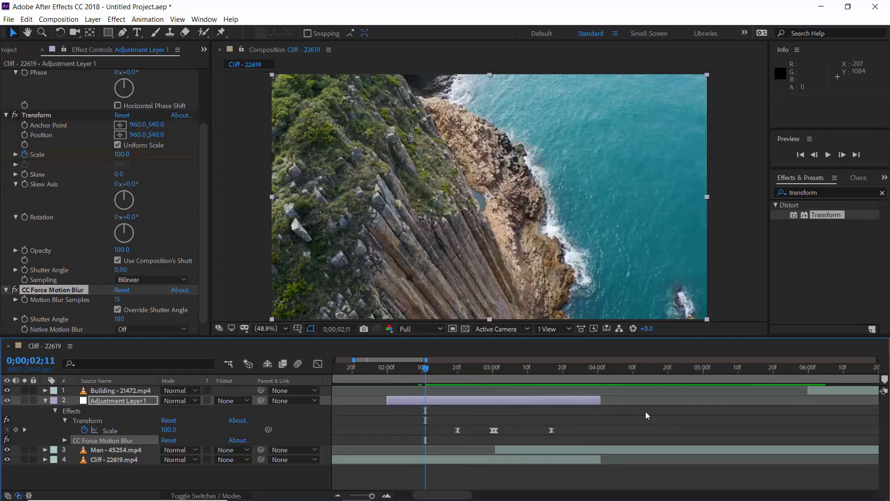
key("space")
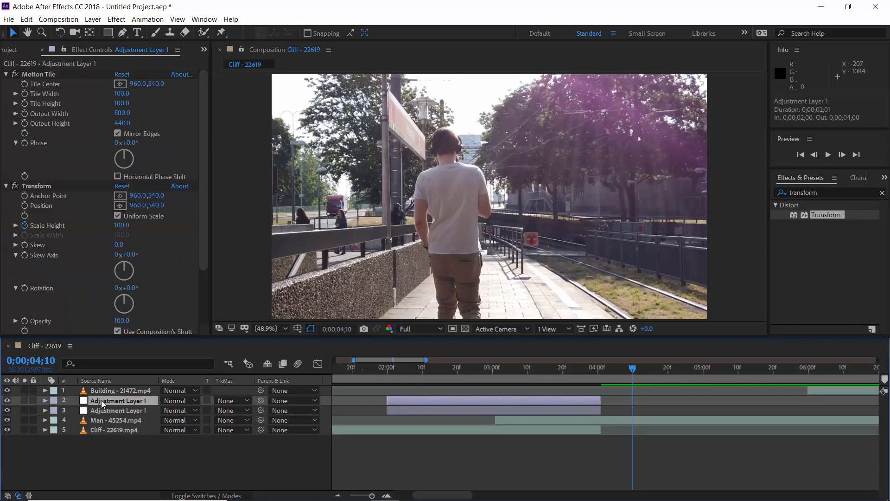
Move the duplicated adjustment layer above Building and slide it to span roughly 5 to 7 seconds
left_click_drag(120, 401, 120, 390)
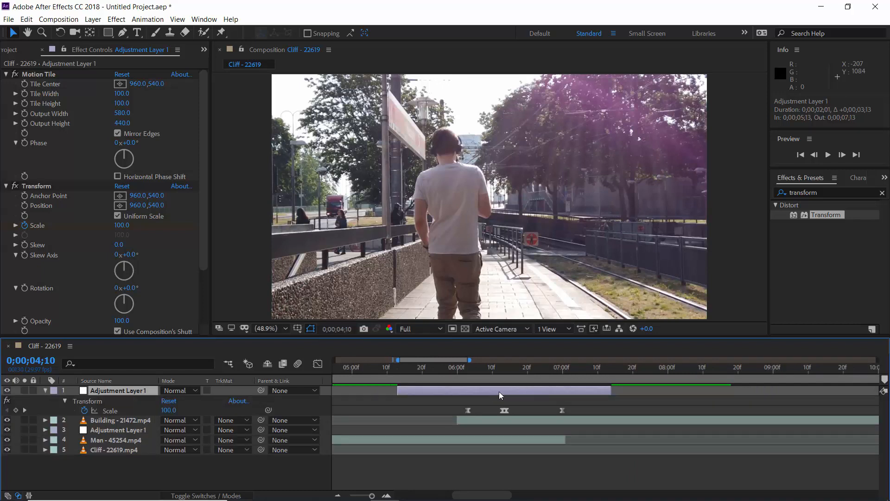
left_click_drag(502, 390, 457, 393)
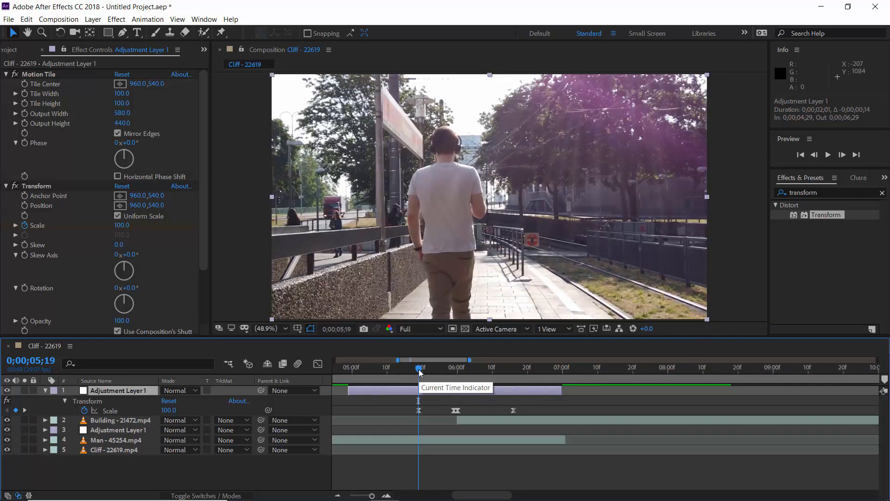
left_click_drag(419, 368, 436, 368)
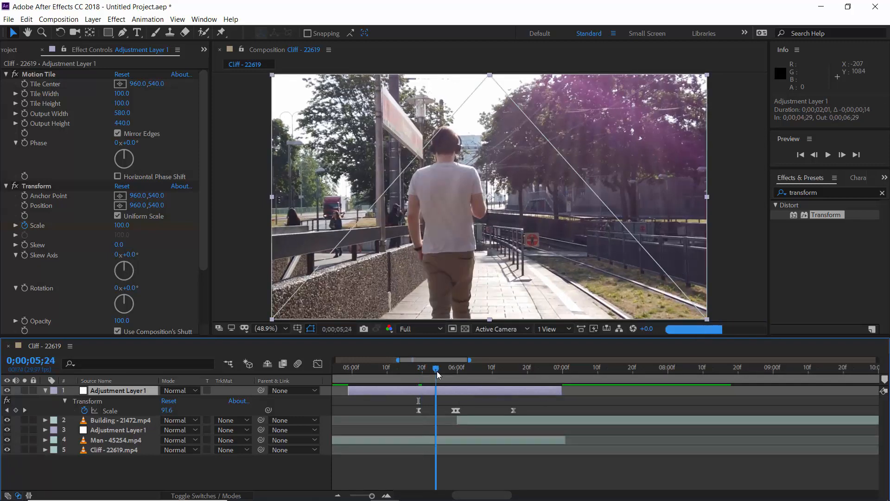